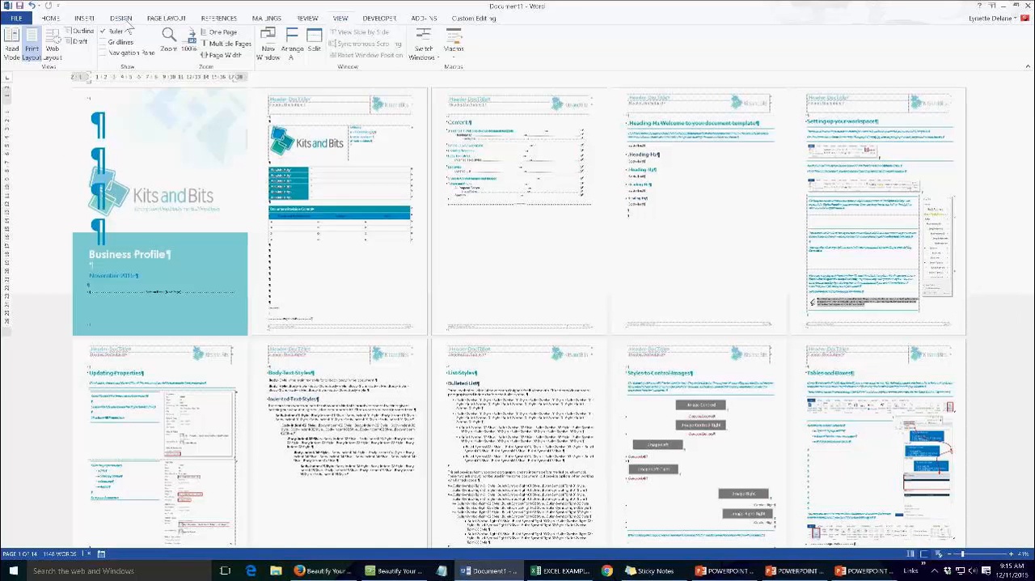
# Show the list of theme colour sets from the Design ribbon's Colors gallery.
pyautogui.click(119, 18)
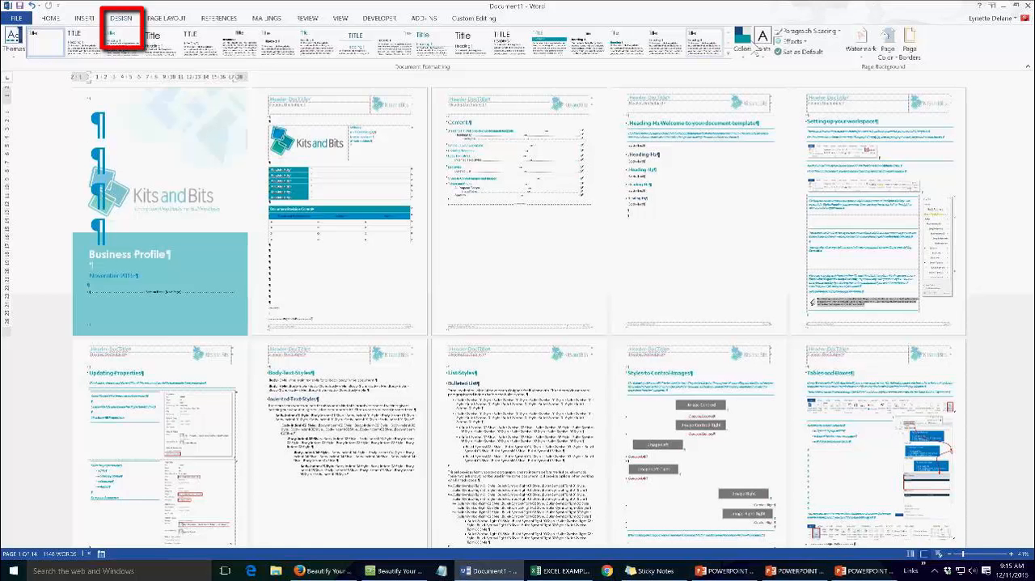
pyautogui.click(743, 39)
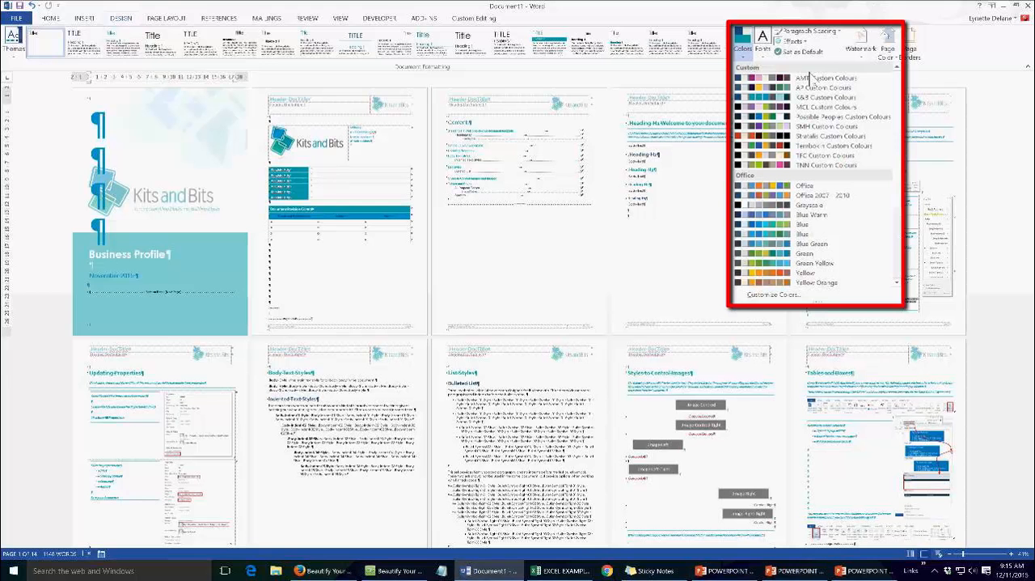
pyautogui.click(825, 97)
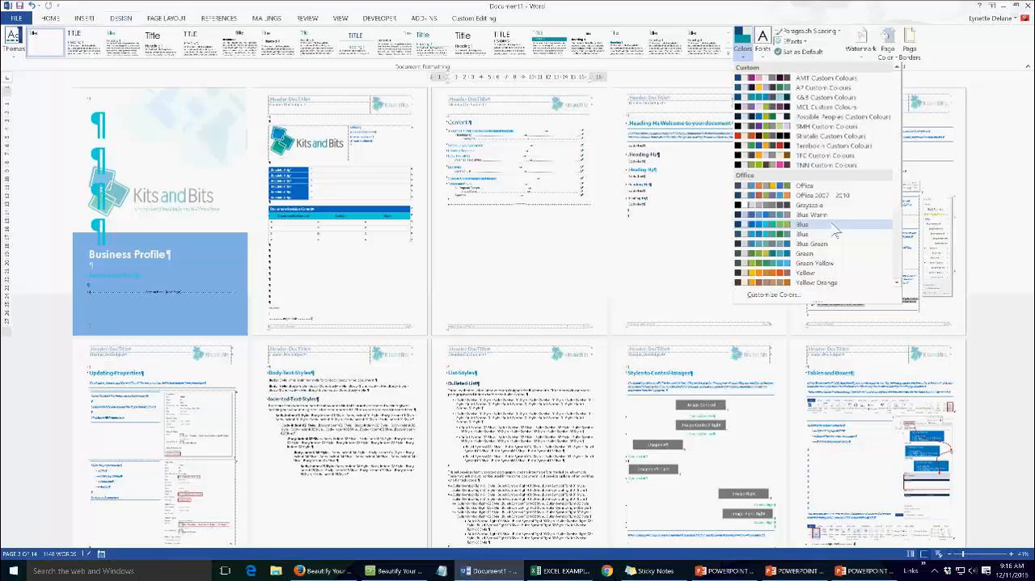
pyautogui.click(773, 295)
pyautogui.write('Custom Colour Set')
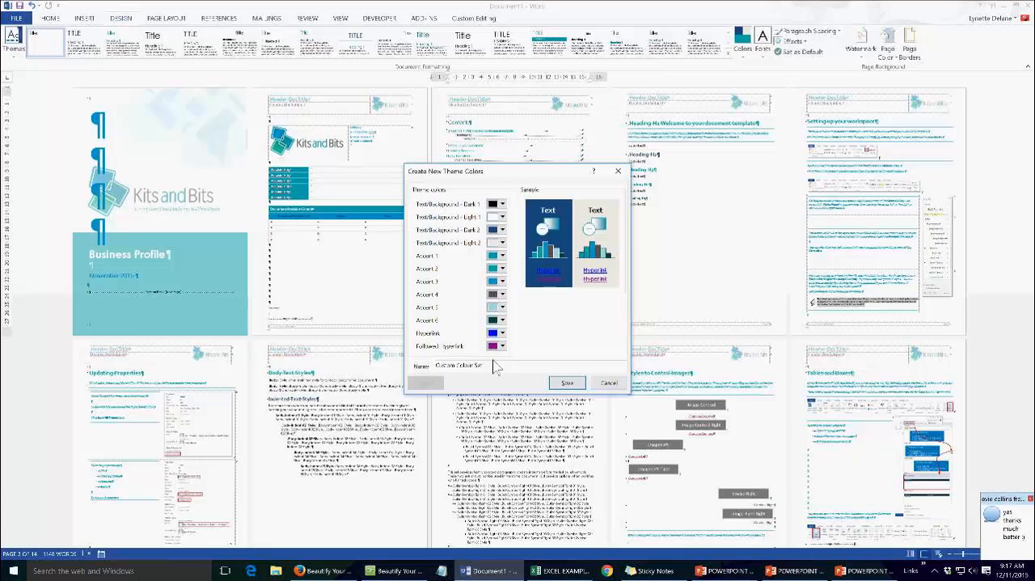